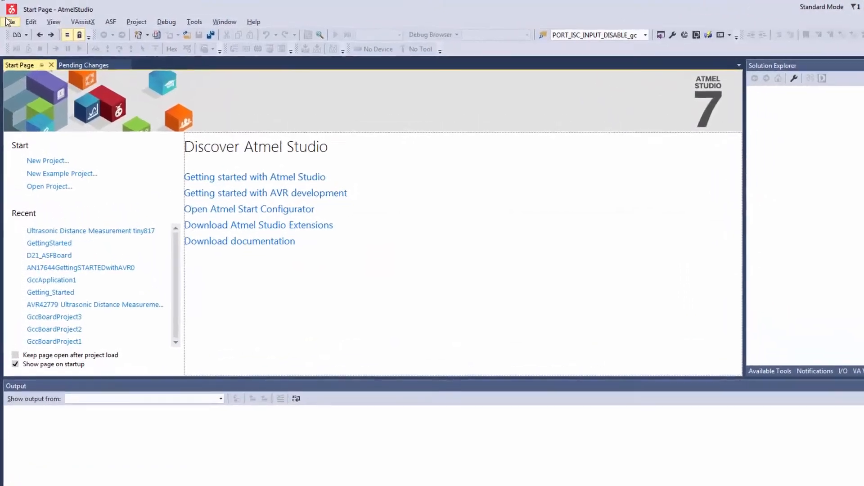
# Start a new Atmel START project from scratch and collapse the Hardware filter section.
pyautogui.click(10, 22)
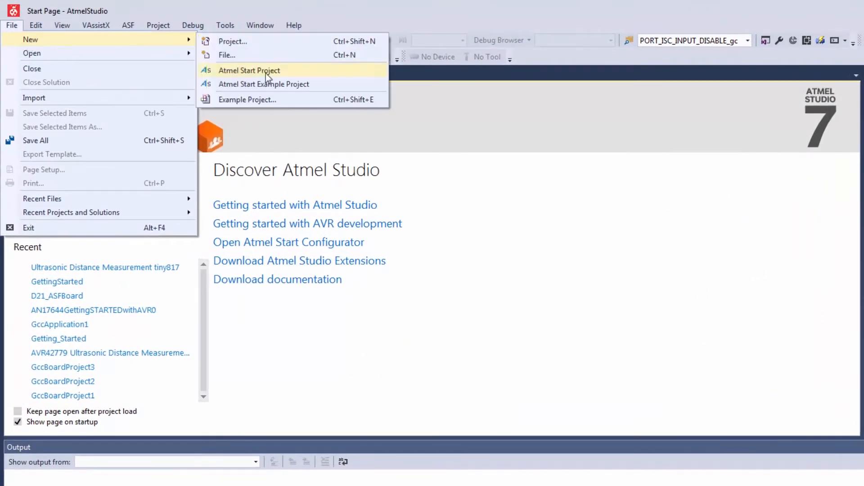
pyautogui.click(249, 70)
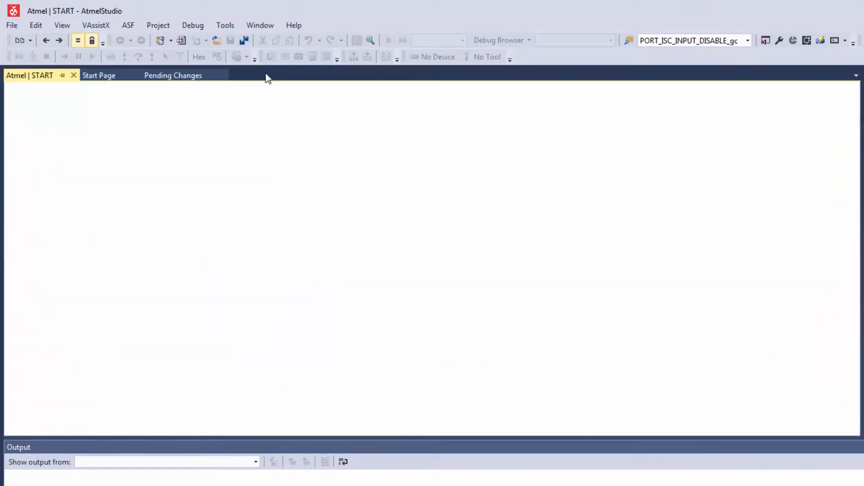
pyautogui.click(99, 76)
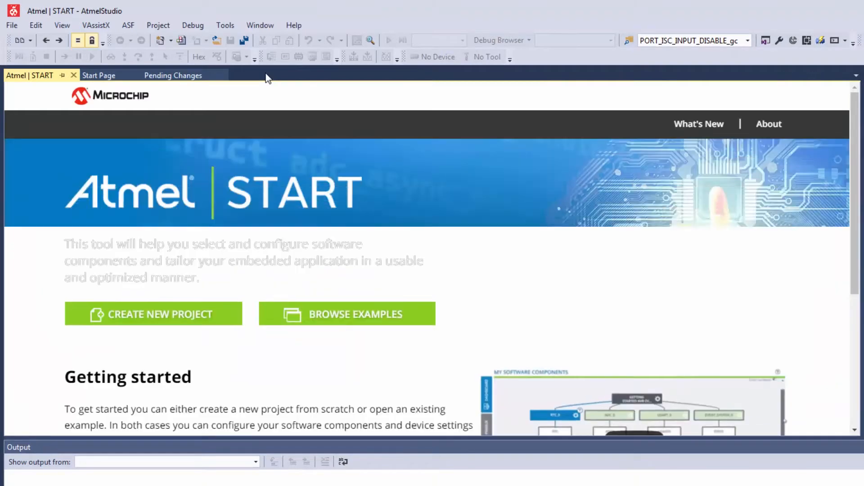
pyautogui.click(153, 314)
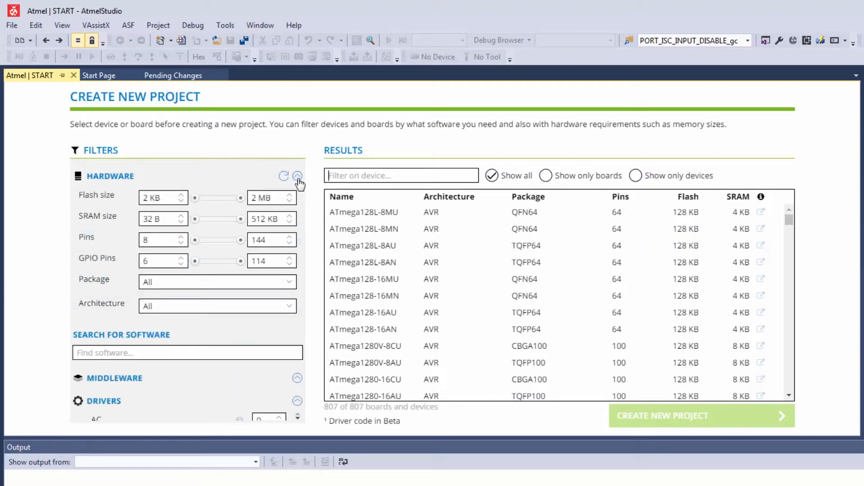
pyautogui.click(297, 177)
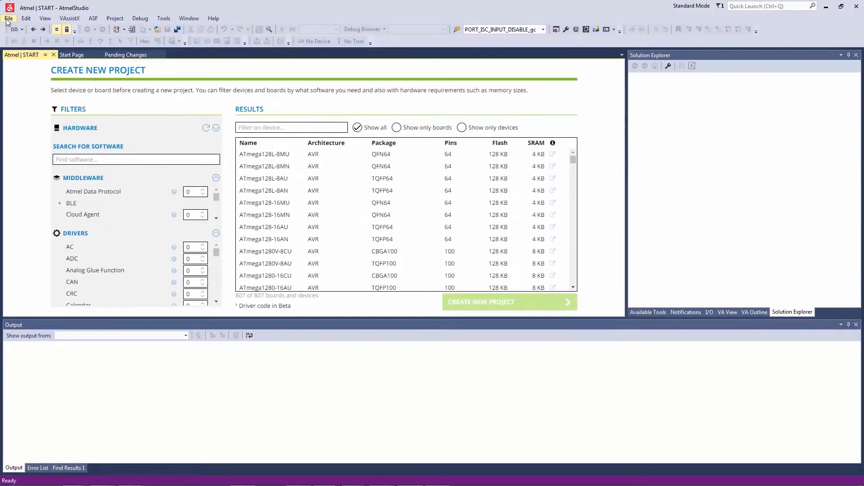
# Browse Atmel START examples for 'distan' and select Ultrasonic Distance Measurement tiny817.
pyautogui.click(8, 18)
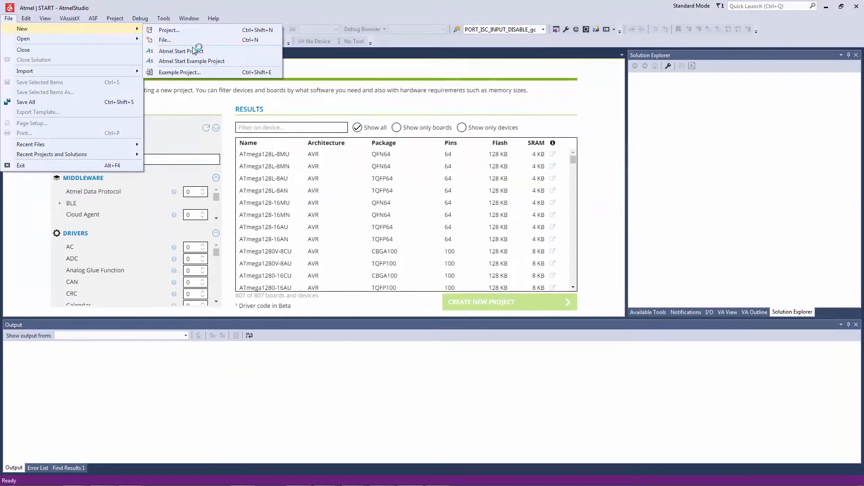
pyautogui.click(180, 51)
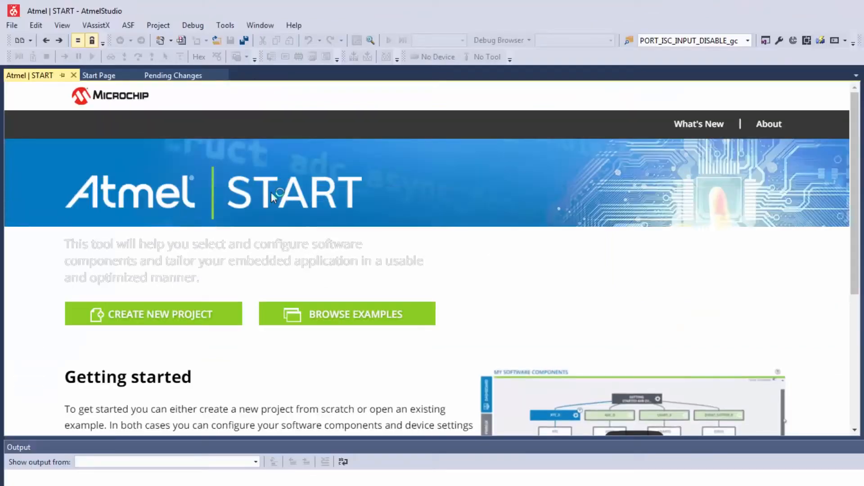
pyautogui.click(347, 314)
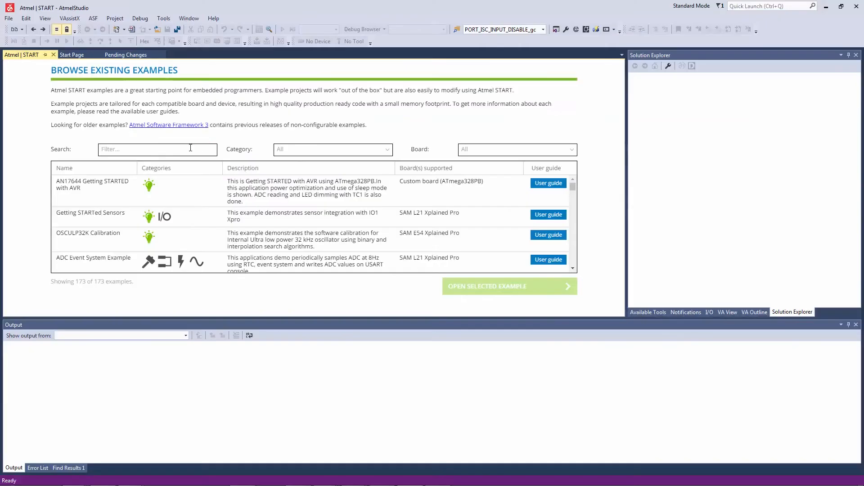
pyautogui.write('distan')
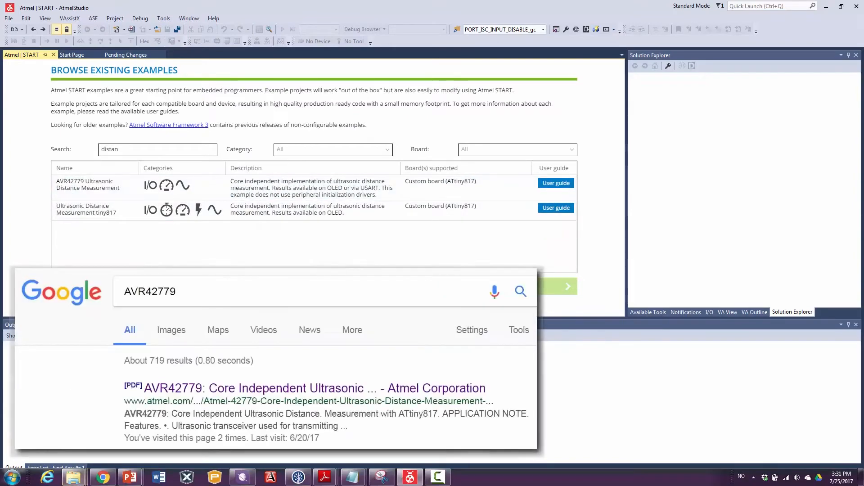
pyautogui.click(314, 388)
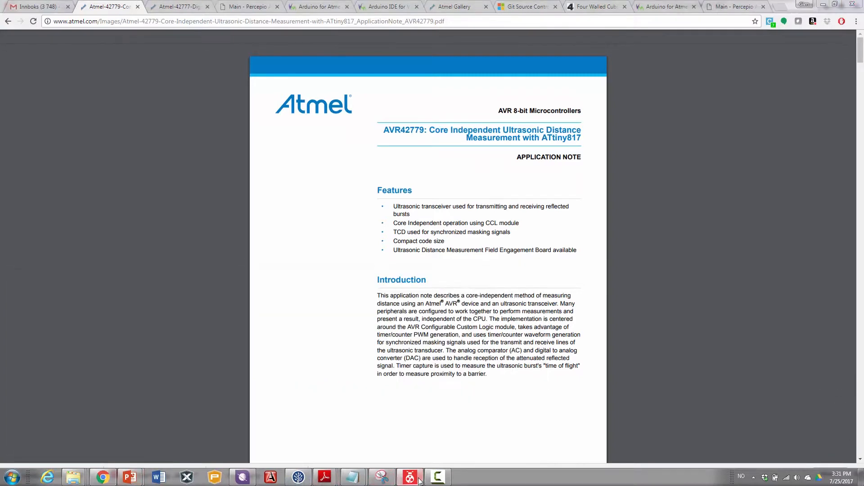
pyautogui.click(409, 477)
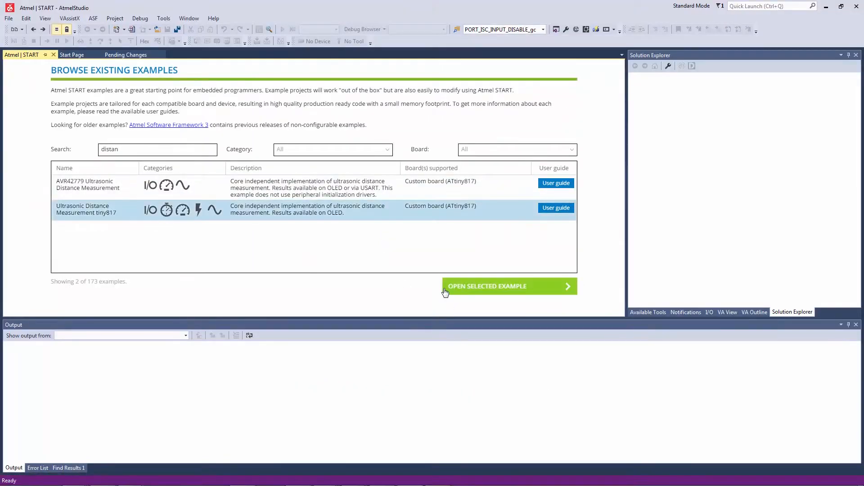
pyautogui.moveTo(470, 286)
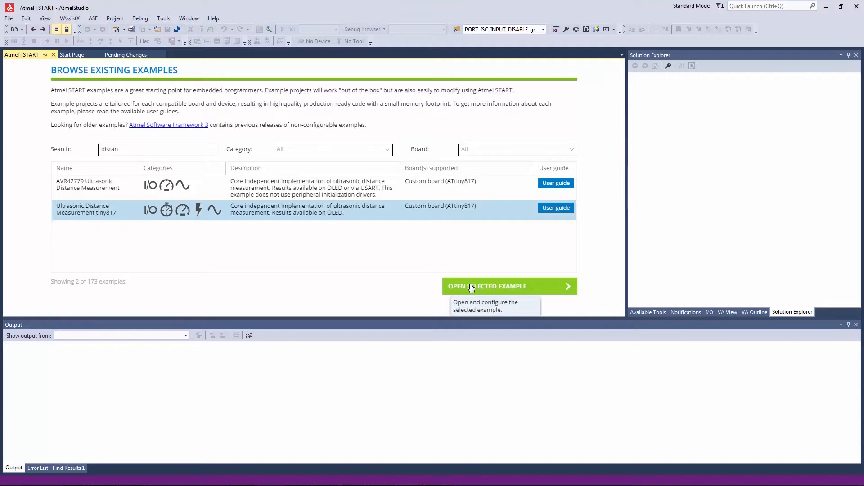
# Open the selected tiny817 ultrasonic example, showing its ATtiny817 pin configuration.
pyautogui.click(471, 287)
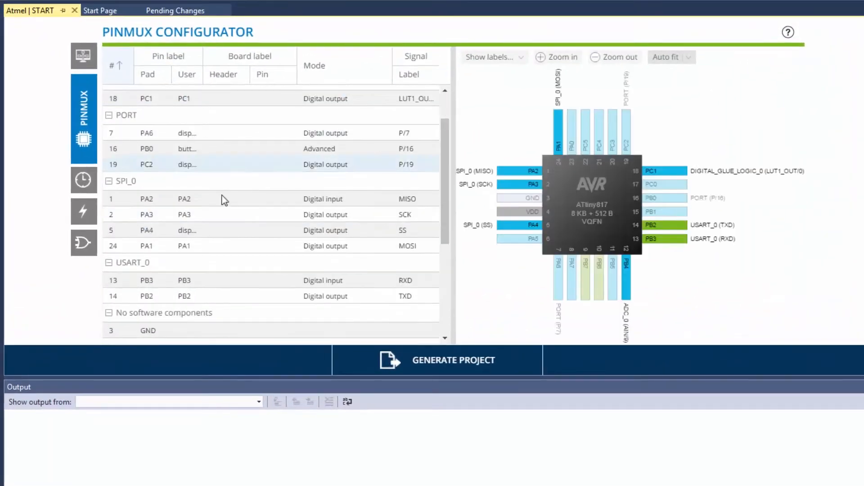
# Show the Dashboard's software components and review the ADC_0 driver settings.
pyautogui.scroll(-3)
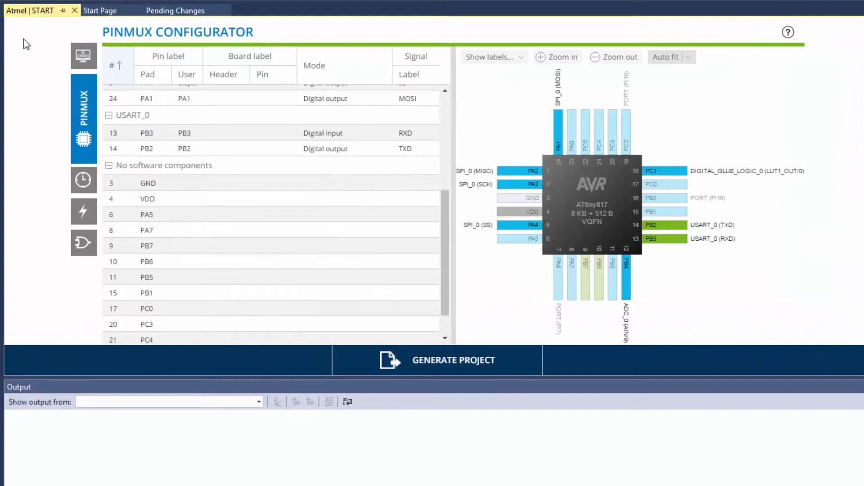
pyautogui.click(84, 83)
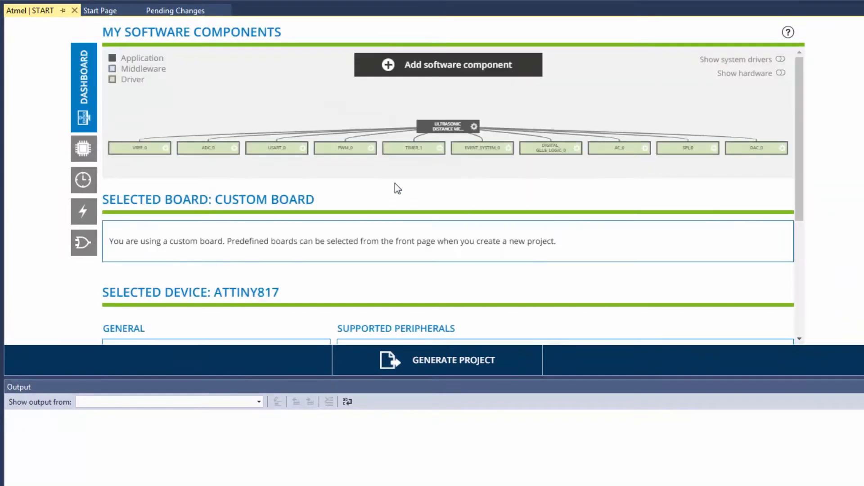
pyautogui.click(208, 148)
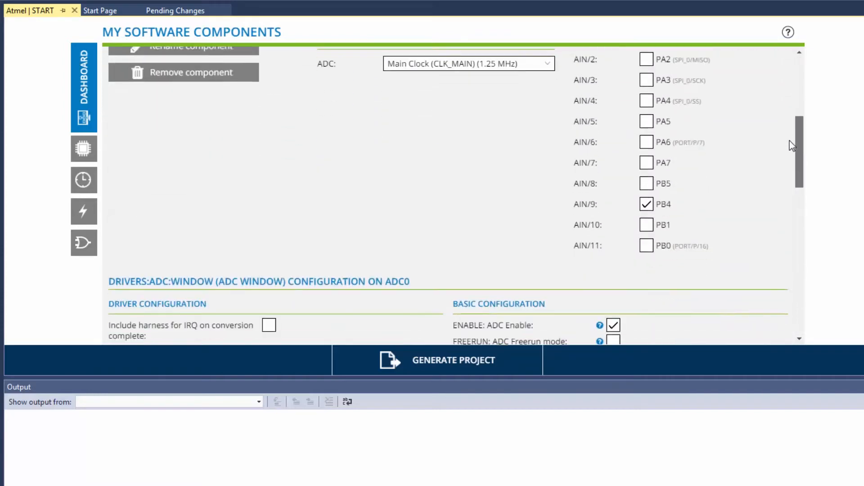
pyautogui.scroll(-3)
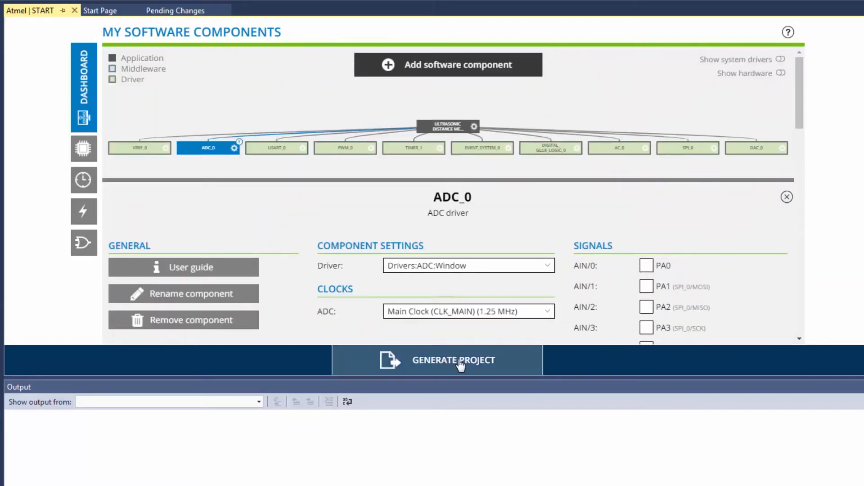
# Generate the project, accepting the Atmel Start Importer's name and location.
pyautogui.click(453, 360)
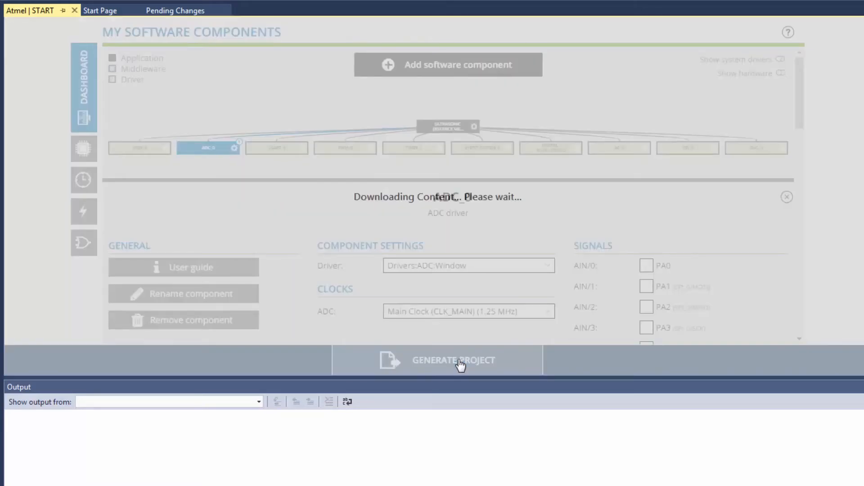
pyautogui.click(453, 360)
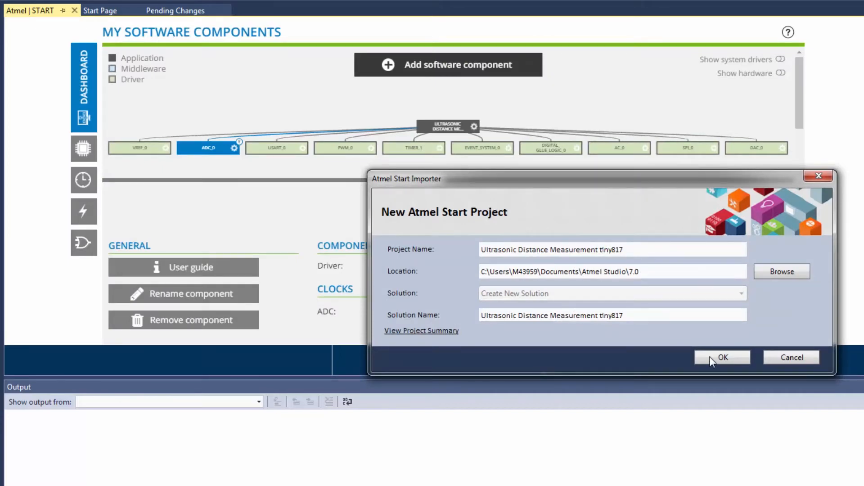
pyautogui.click(722, 357)
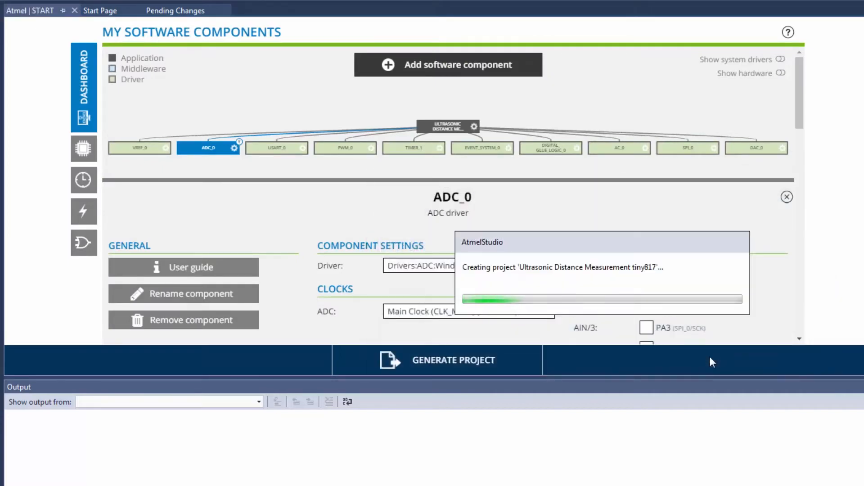
pyautogui.click(453, 360)
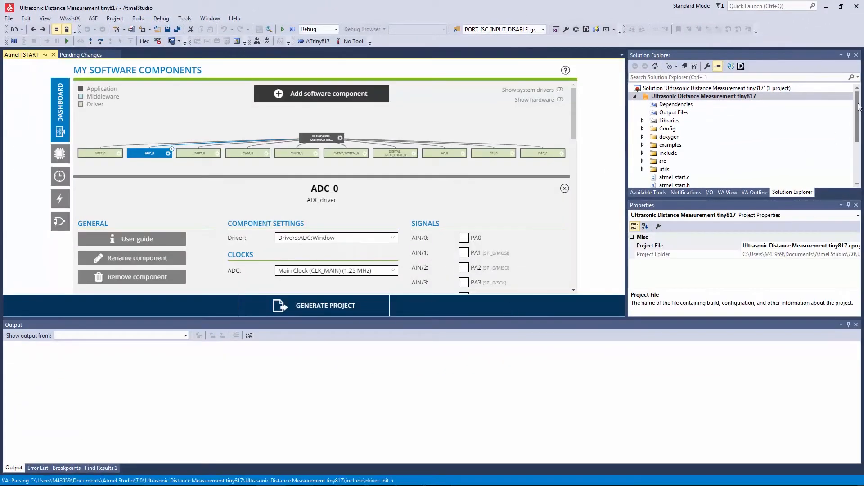
# Open main.c from Solution Explorer in the editor.
pyautogui.scroll(-3)
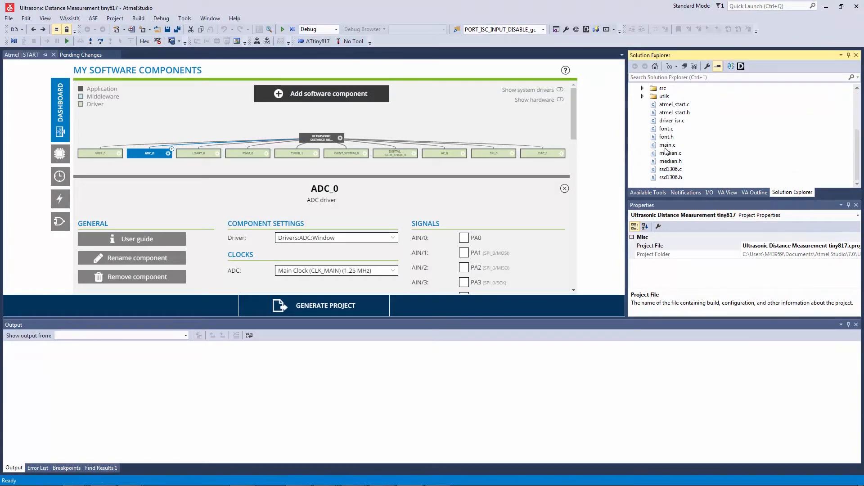
pyautogui.doubleClick(667, 145)
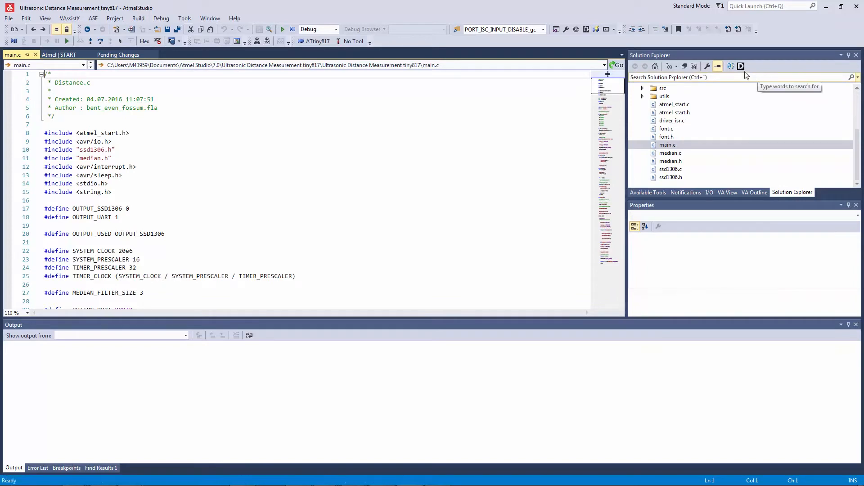
pyautogui.moveTo(741, 67)
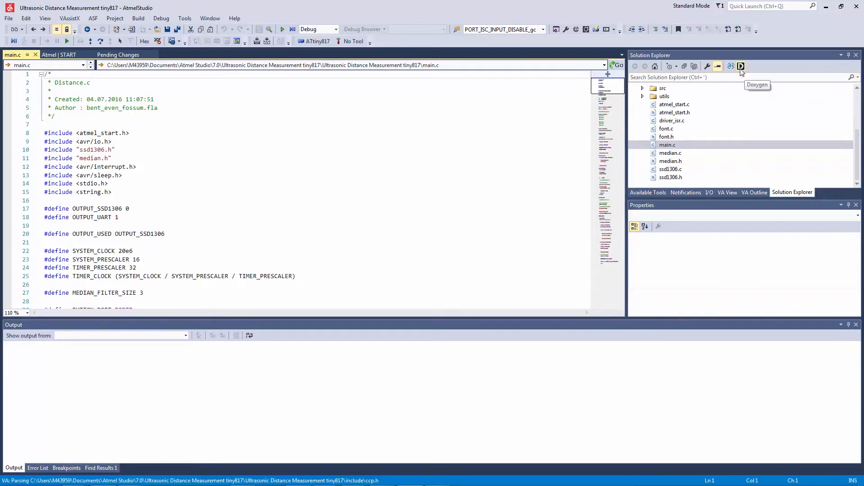
# Open the generated AVR Code API Manual via the Doxygen button.
pyautogui.click(668, 145)
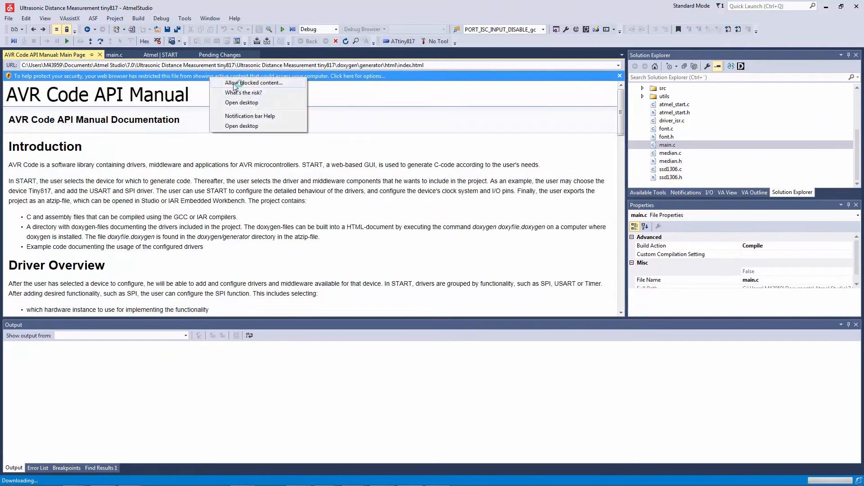
# Allow the manual's blocked content, expand Modules, and select the ADC window driver source in src.
pyautogui.click(254, 83)
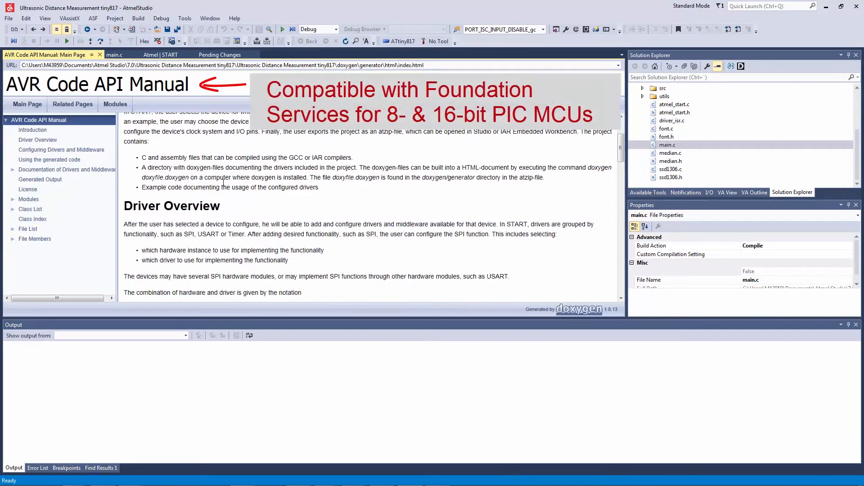
pyautogui.scroll(3)
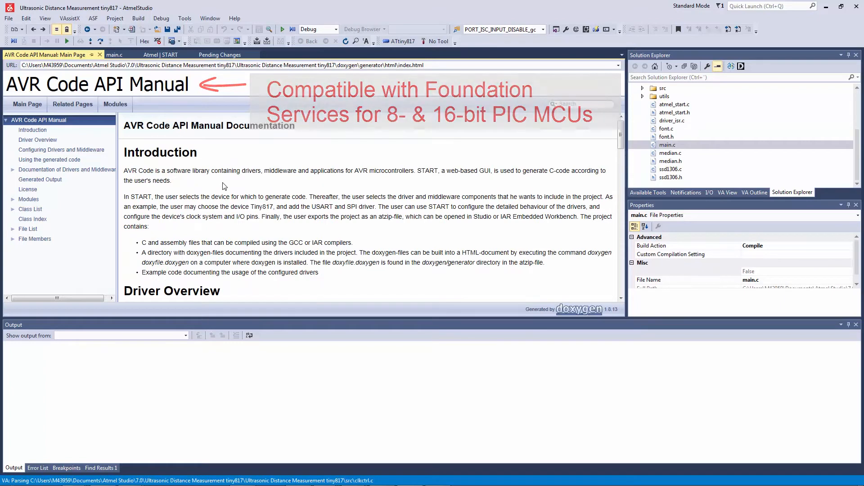
pyautogui.click(13, 199)
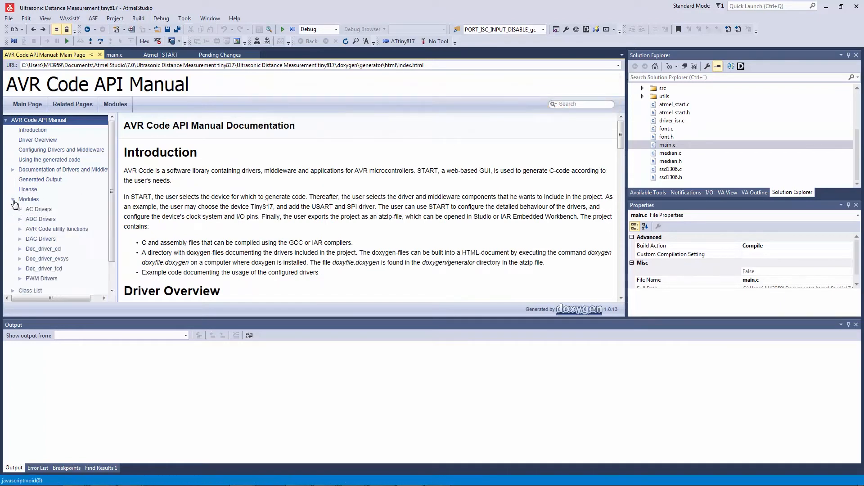
pyautogui.scroll(-3)
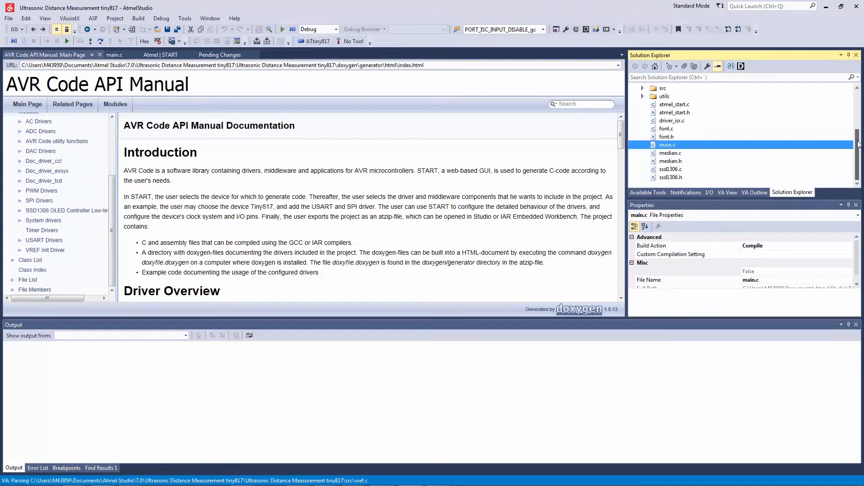
pyautogui.scroll(3)
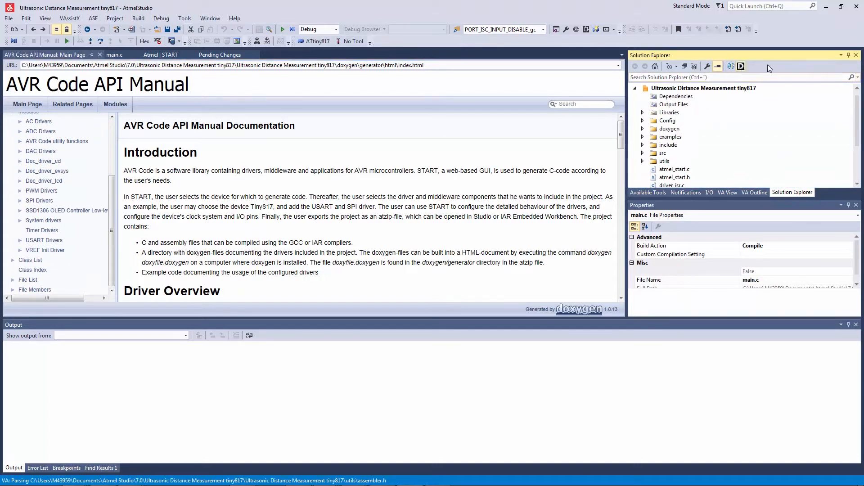
pyautogui.click(668, 145)
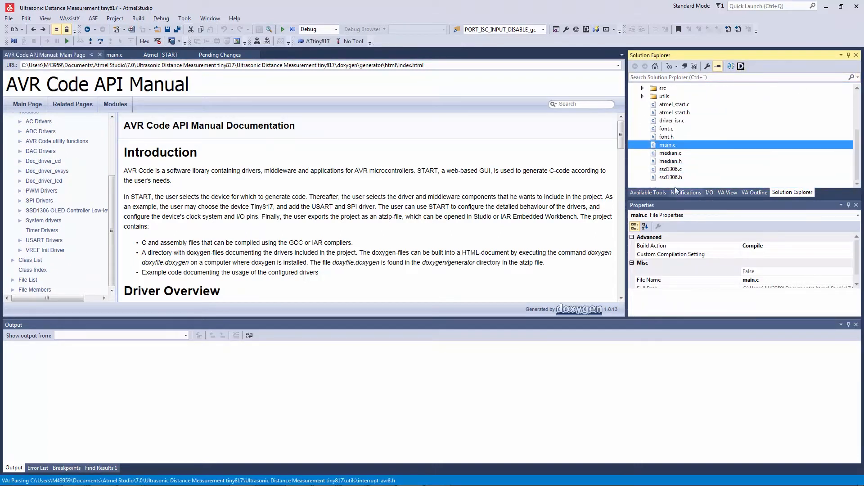
pyautogui.click(642, 88)
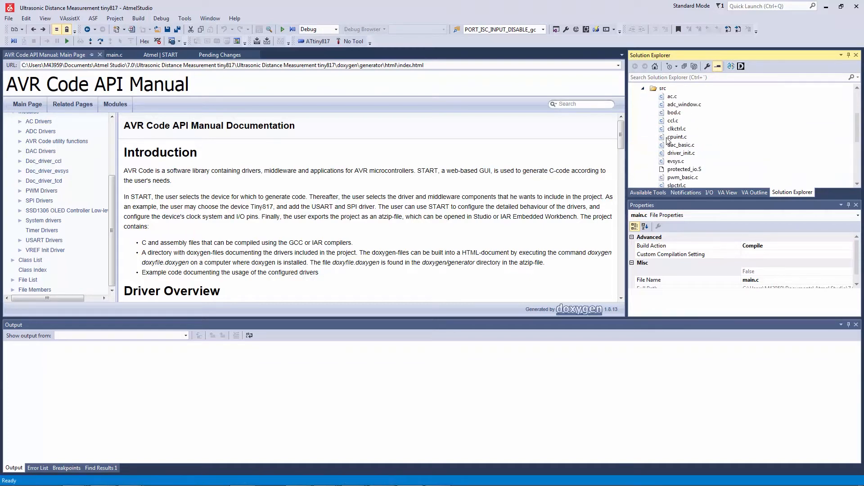
# Open adc_window.c and trace ADC_RESSEL_10BIT_gc to its device-header definition with Alt+G.
pyautogui.doubleClick(685, 104)
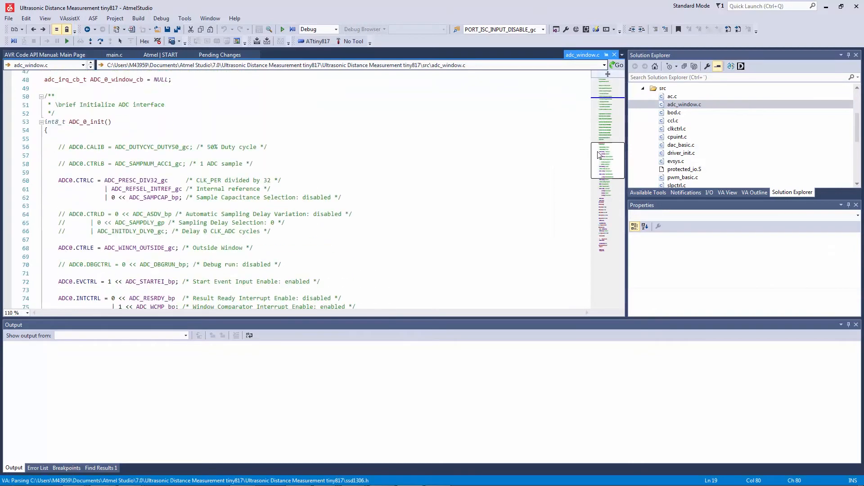
pyautogui.scroll(-3)
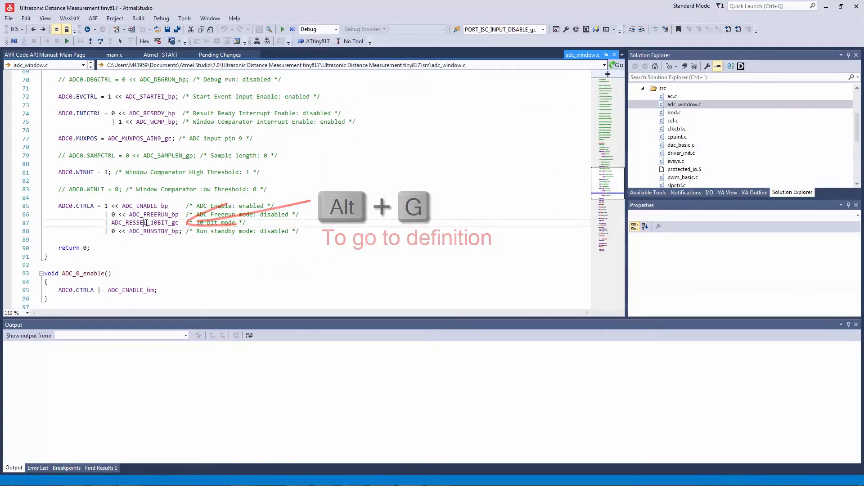
pyautogui.press('alt+g')
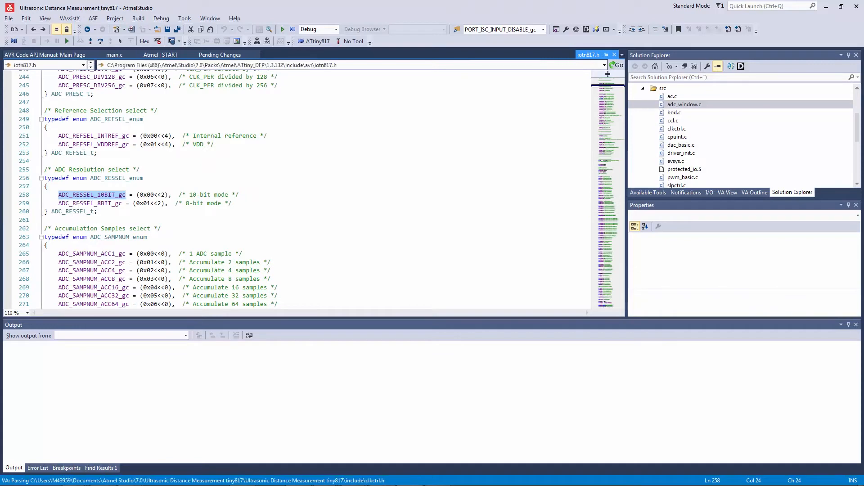
pyautogui.click(90, 203)
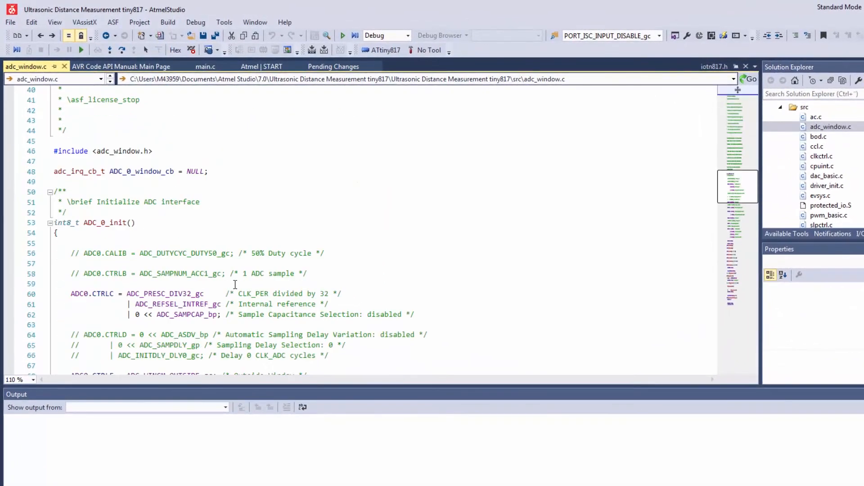
pyautogui.scroll(-3)
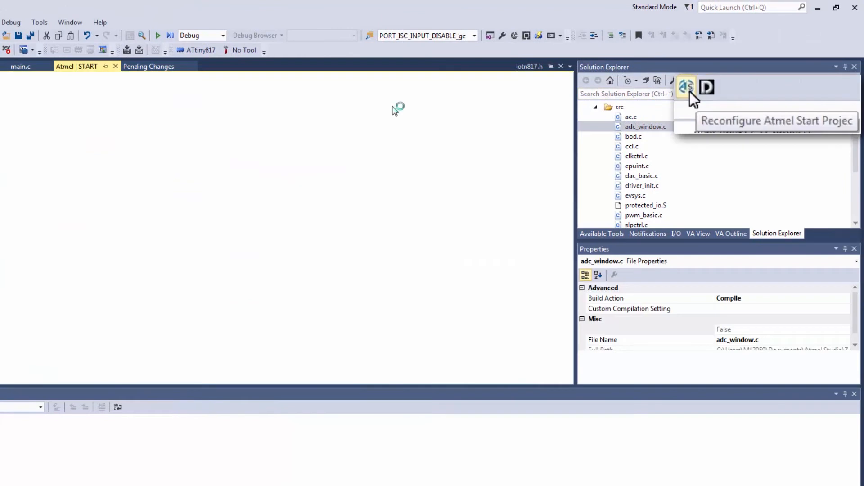
# Reconfigure in Atmel START, review ADC_0, regenerate, and view the adc_window.c diff.
pyautogui.click(687, 87)
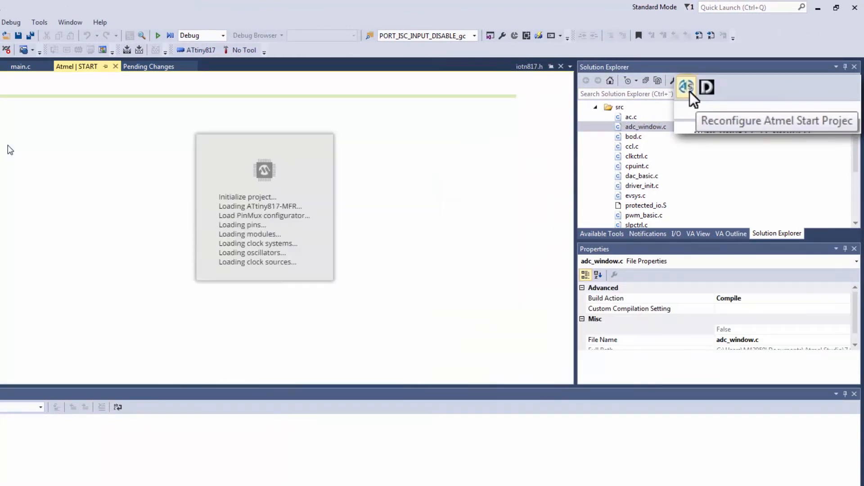
pyautogui.click(687, 86)
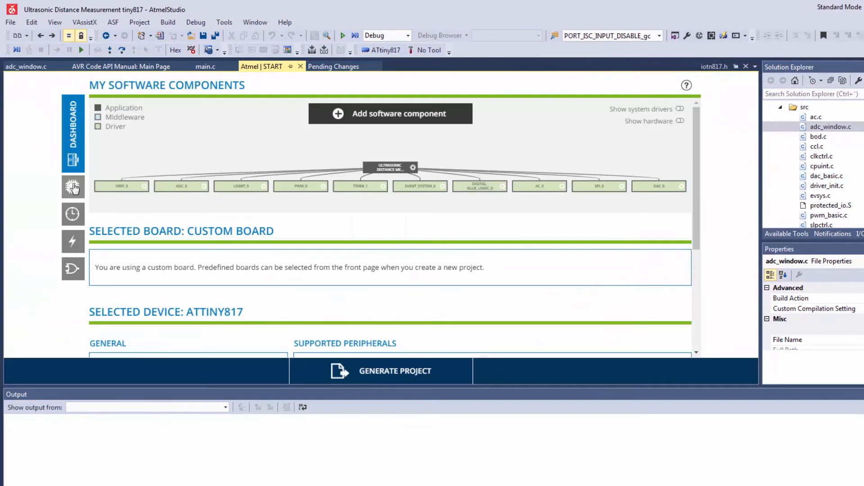
pyautogui.moveTo(149, 187)
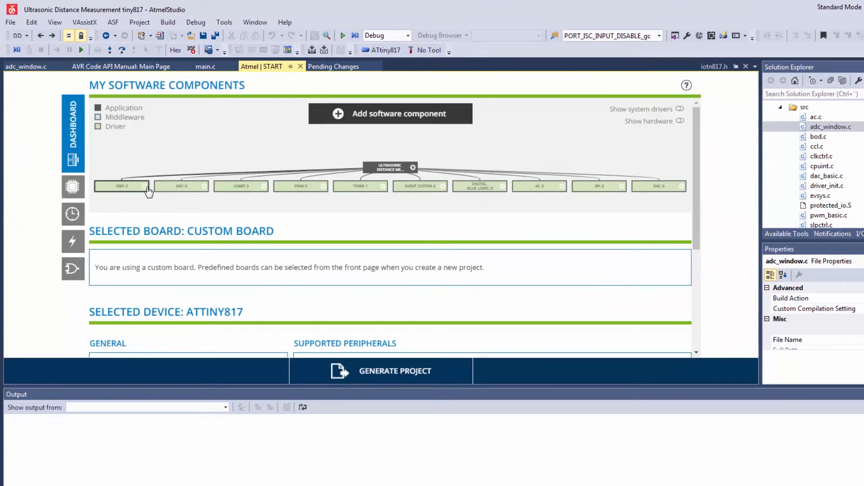
pyautogui.click(181, 186)
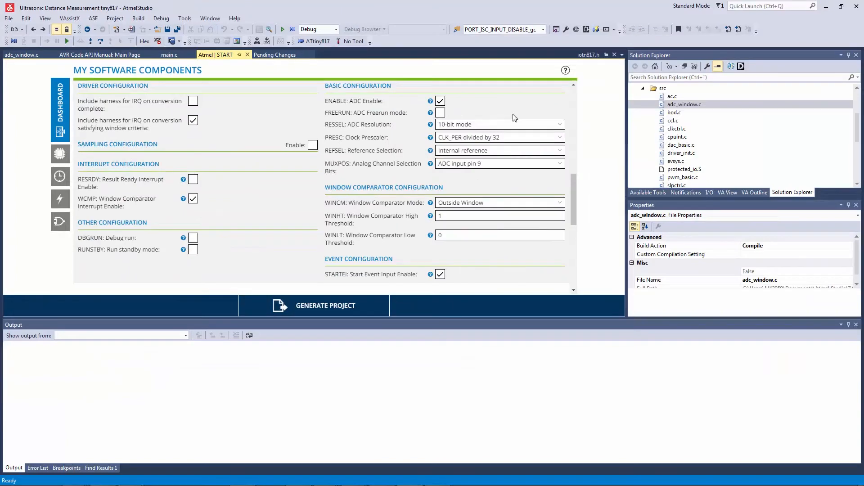
pyautogui.moveTo(316, 300)
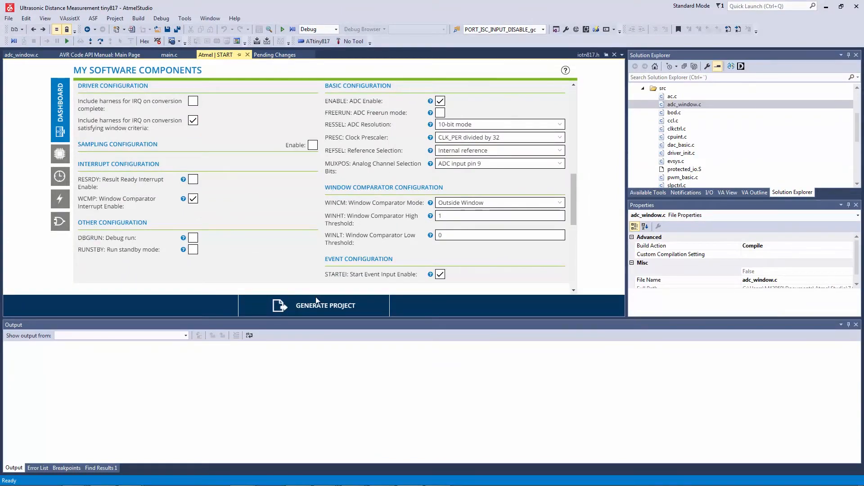
pyautogui.click(325, 306)
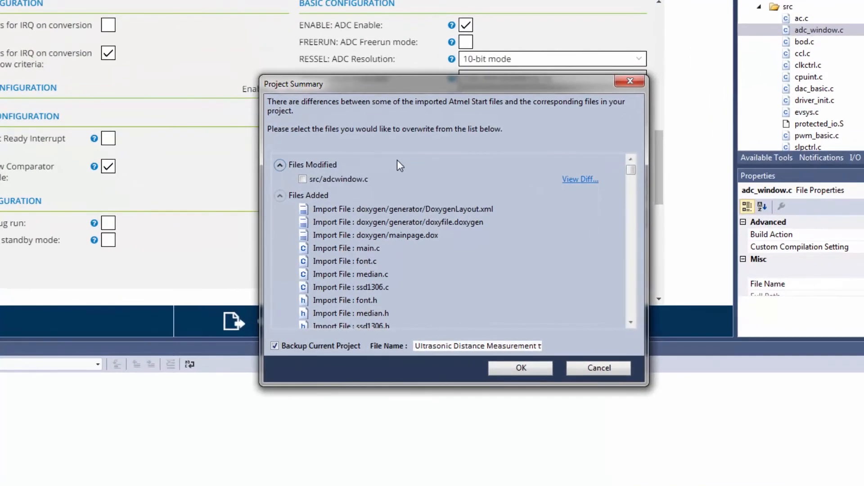
pyautogui.moveTo(580, 179)
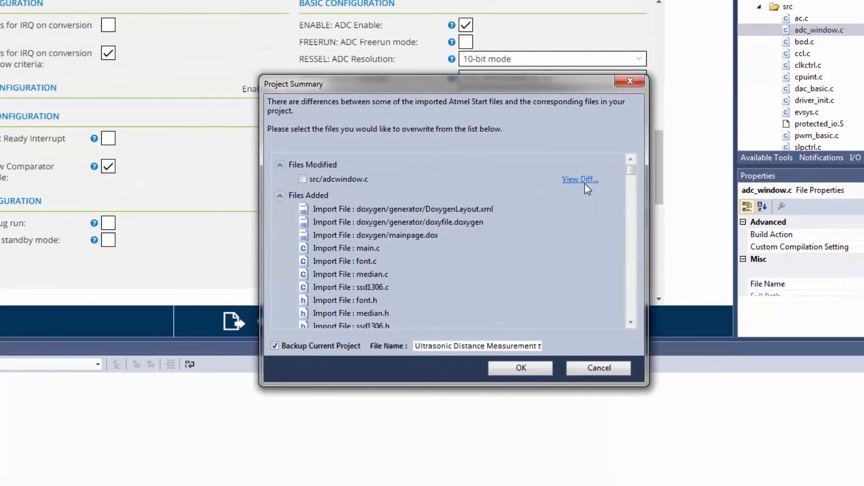
pyautogui.click(579, 179)
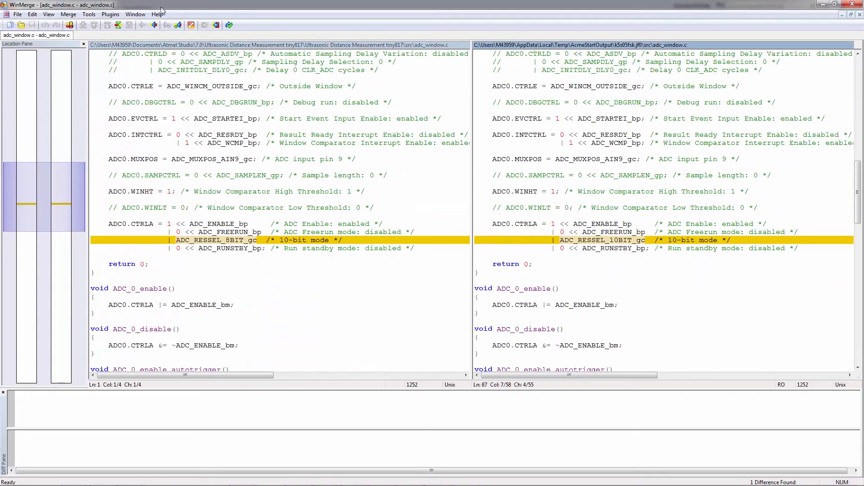
pyautogui.moveTo(153, 24)
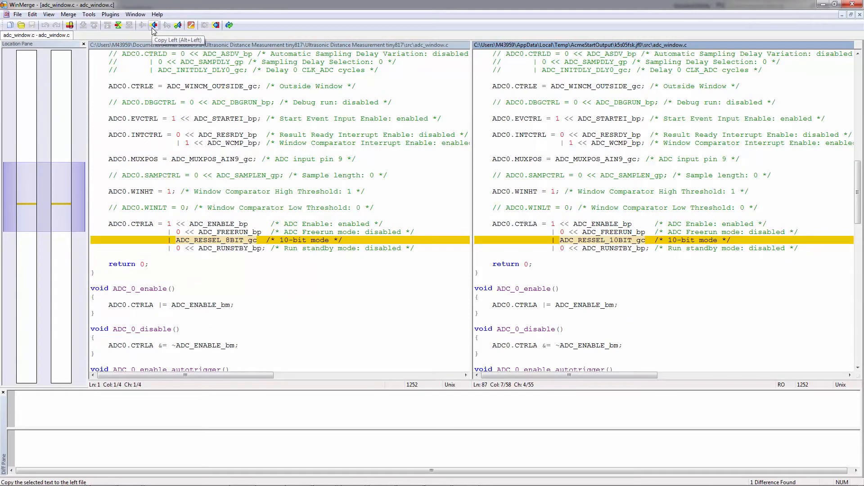
# Copy the ADC_RESSEL_10BIT_gc line left so both adc_window.c files are identical.
pyautogui.click(153, 25)
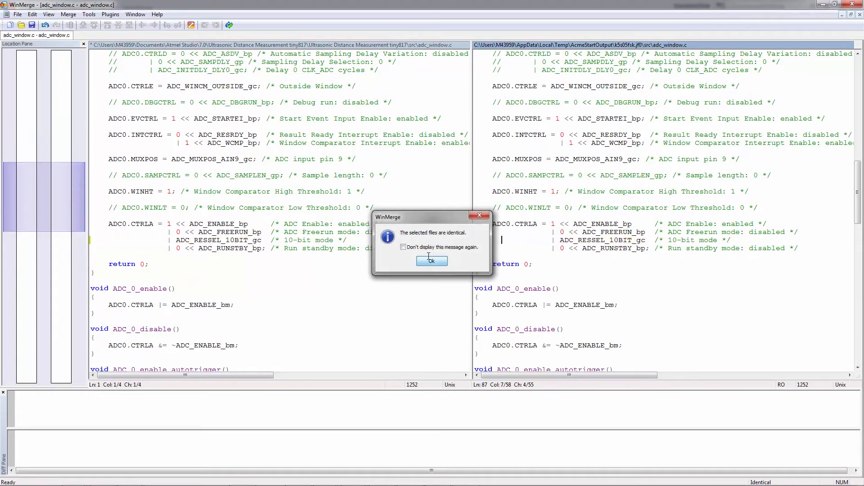
pyautogui.click(432, 260)
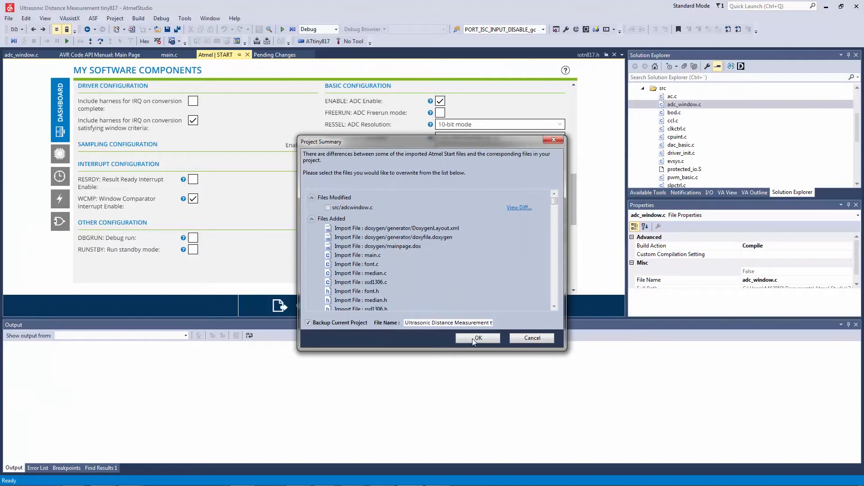
# Accept the Project Summary update and view adc_window.c with the ADC_RESSEL_10BIT_gc resolution line.
pyautogui.click(478, 338)
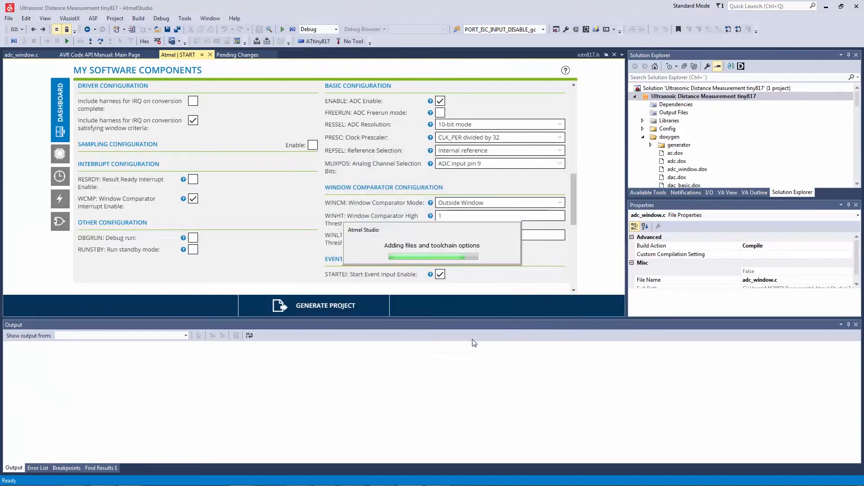
pyautogui.click(324, 305)
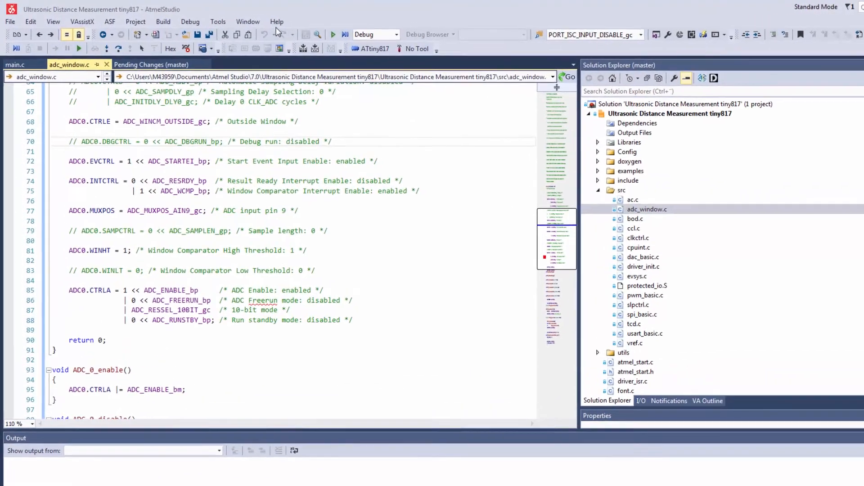
pyautogui.click(218, 21)
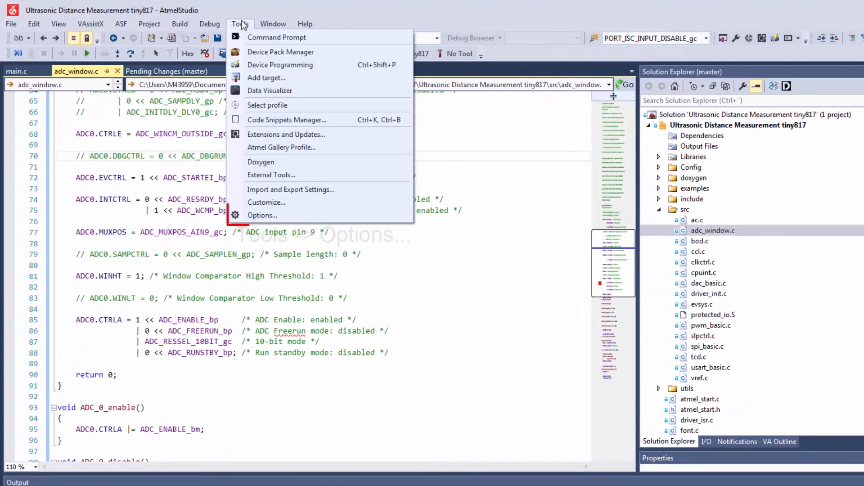
pyautogui.click(262, 215)
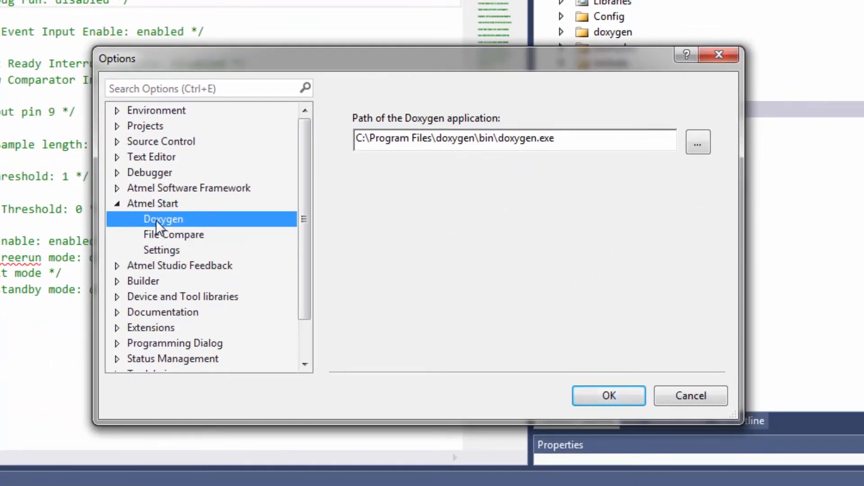
pyautogui.moveTo(698, 142)
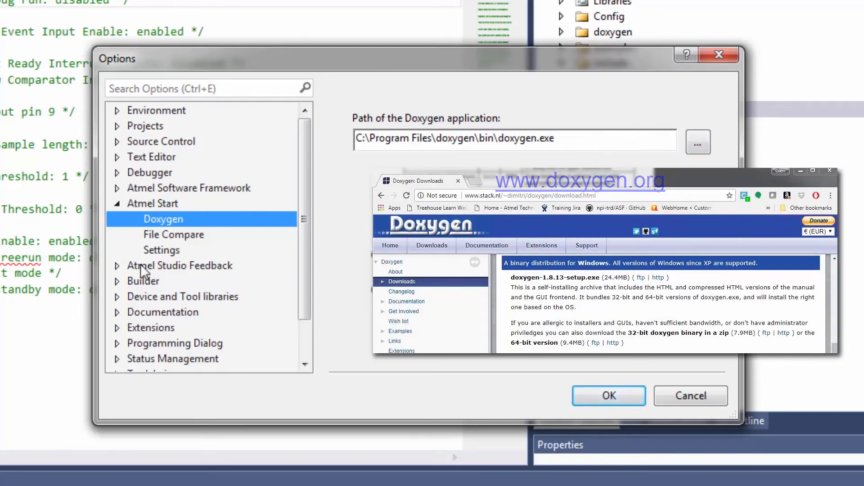
pyautogui.click(173, 235)
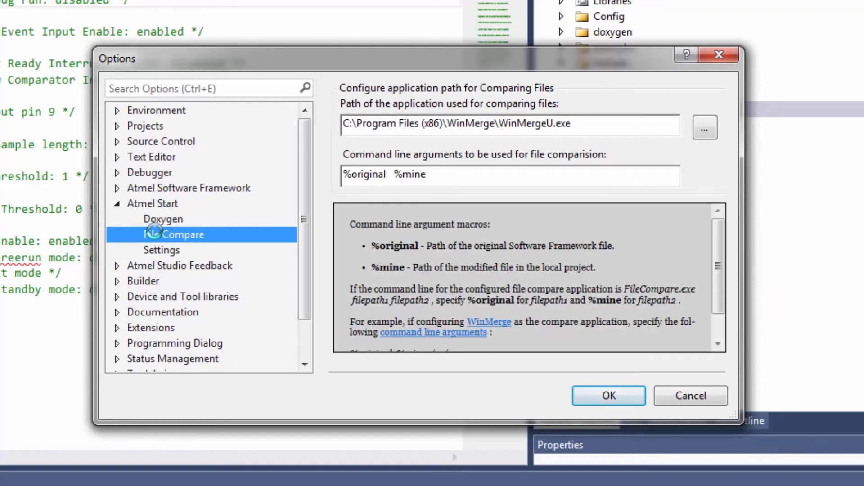
pyautogui.scroll(-3)
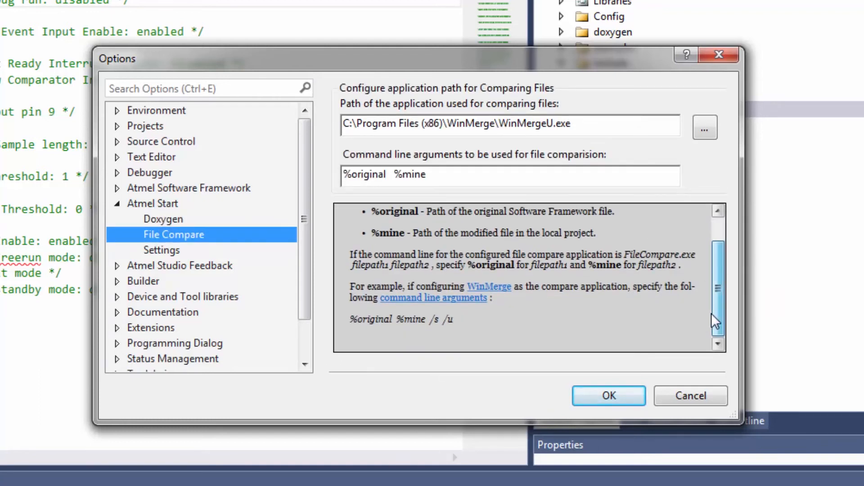
pyautogui.scroll(3)
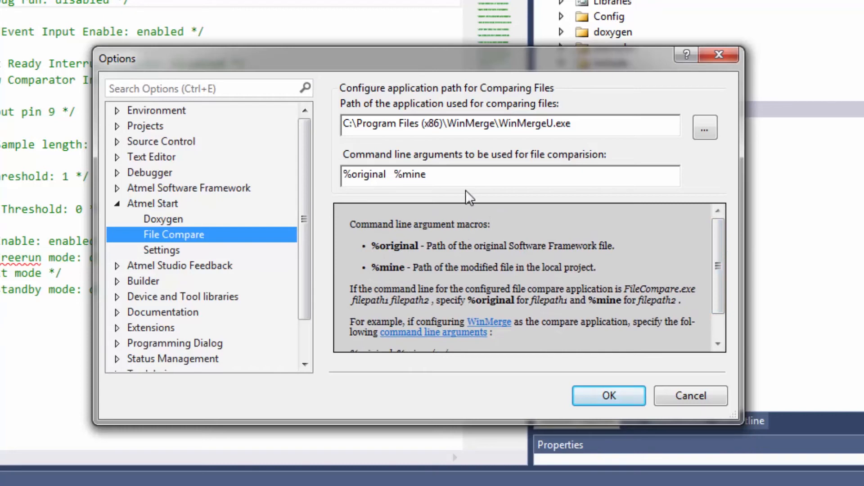
pyautogui.moveTo(621, 135)
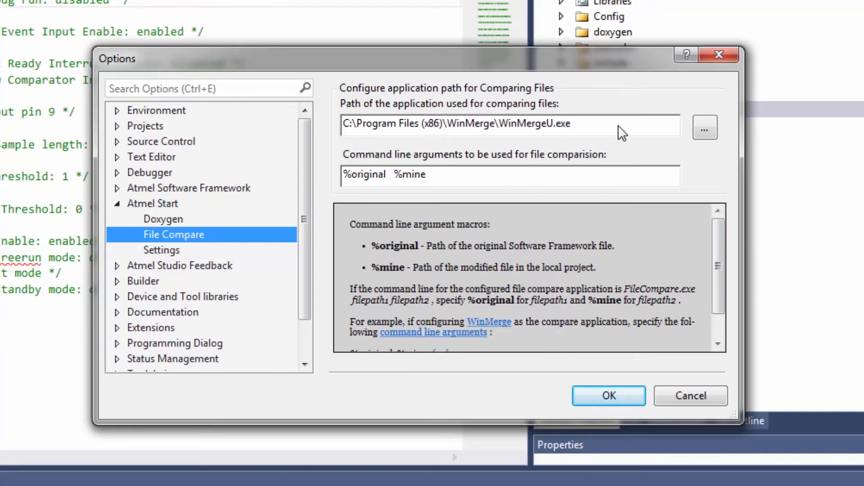
pyautogui.click(161, 250)
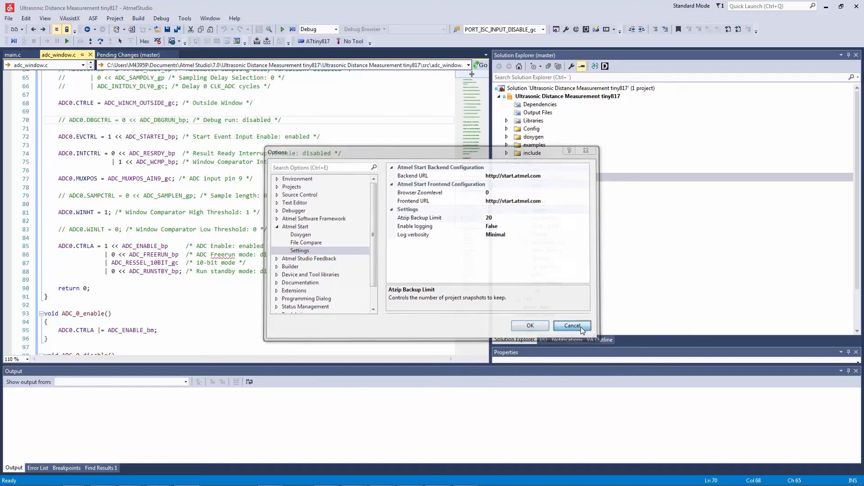
pyautogui.click(571, 325)
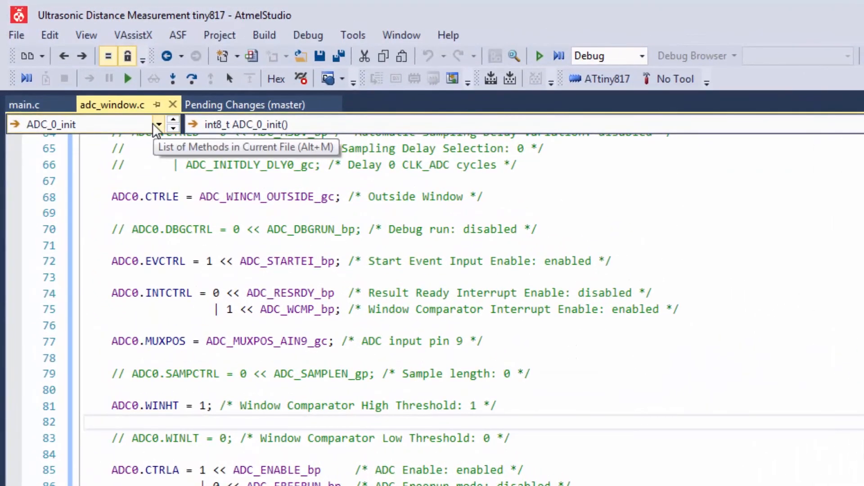
# Show VA Outline for adc_window.c and jump to ADC_0_get_resolution().
pyautogui.click(159, 125)
pyautogui.write('outlin')
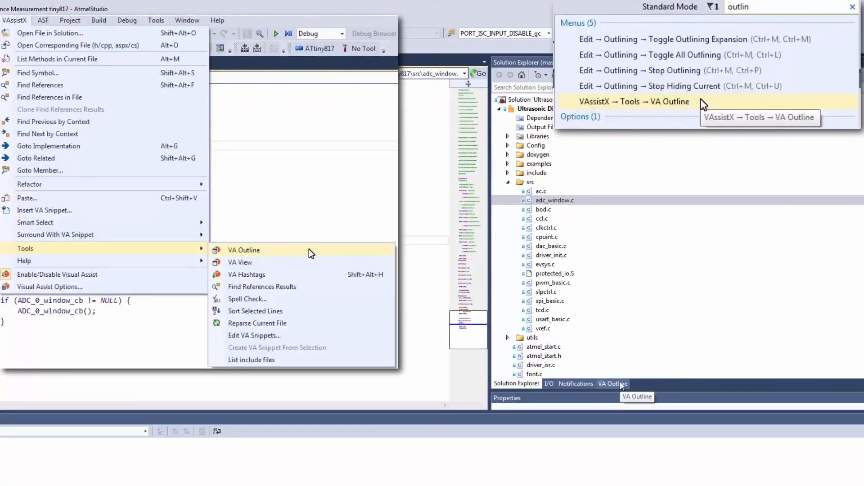
pyautogui.click(243, 250)
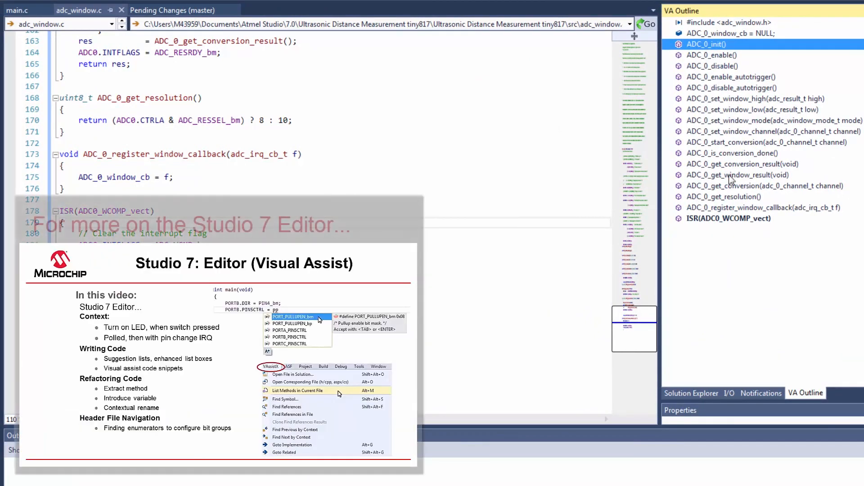
pyautogui.click(722, 197)
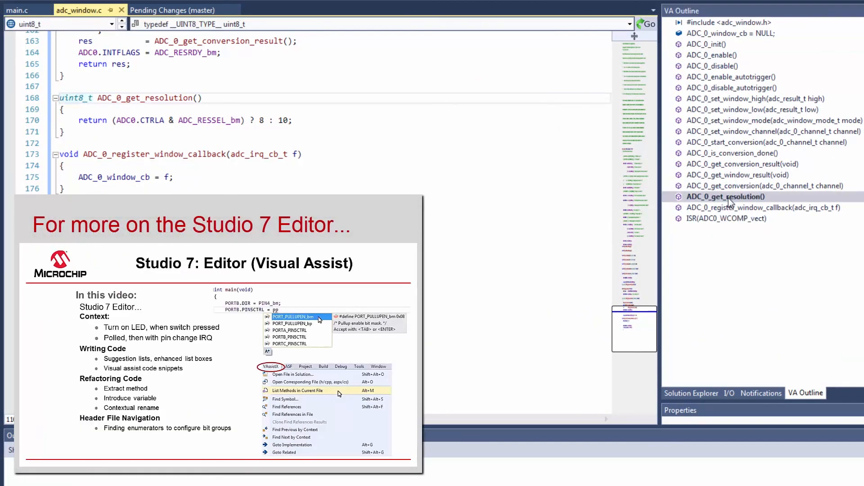